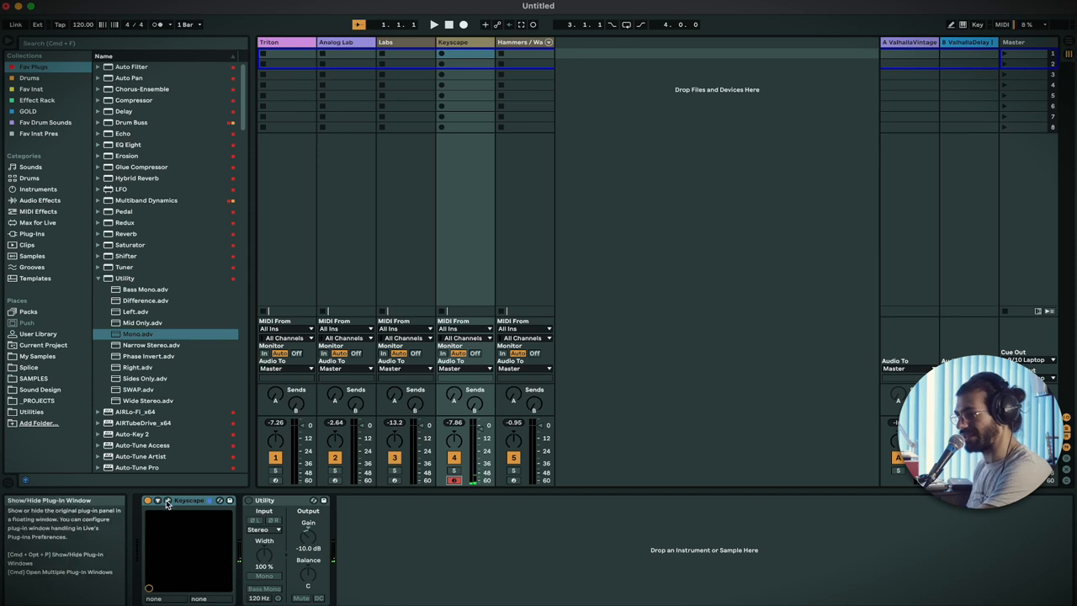
# Show the Keyscape device's plug-in window with the Wing Upright - Lonely Basement preset loaded
pyautogui.click(158, 500)
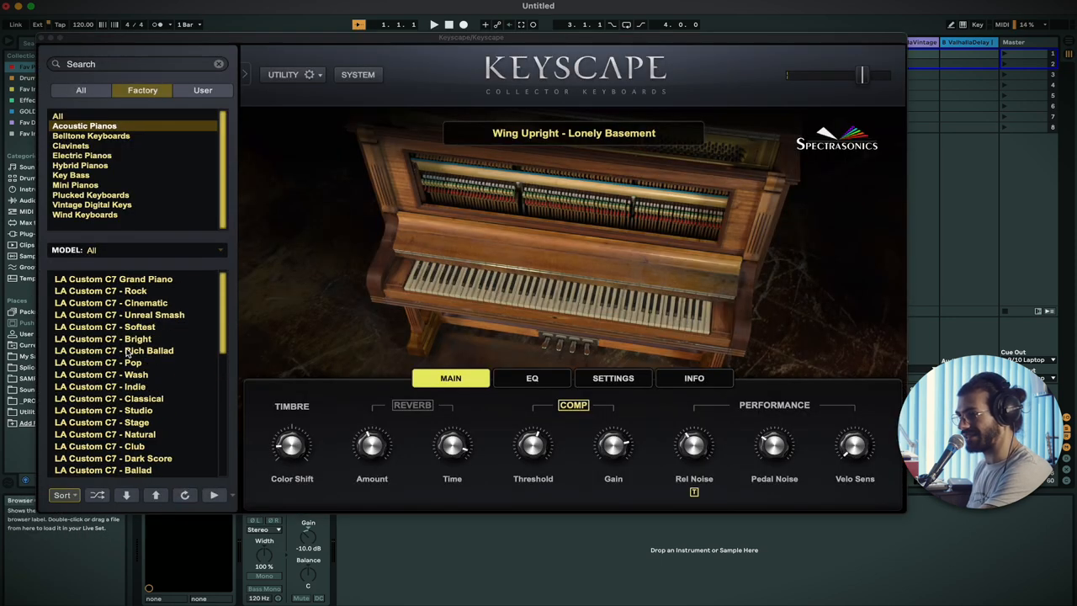